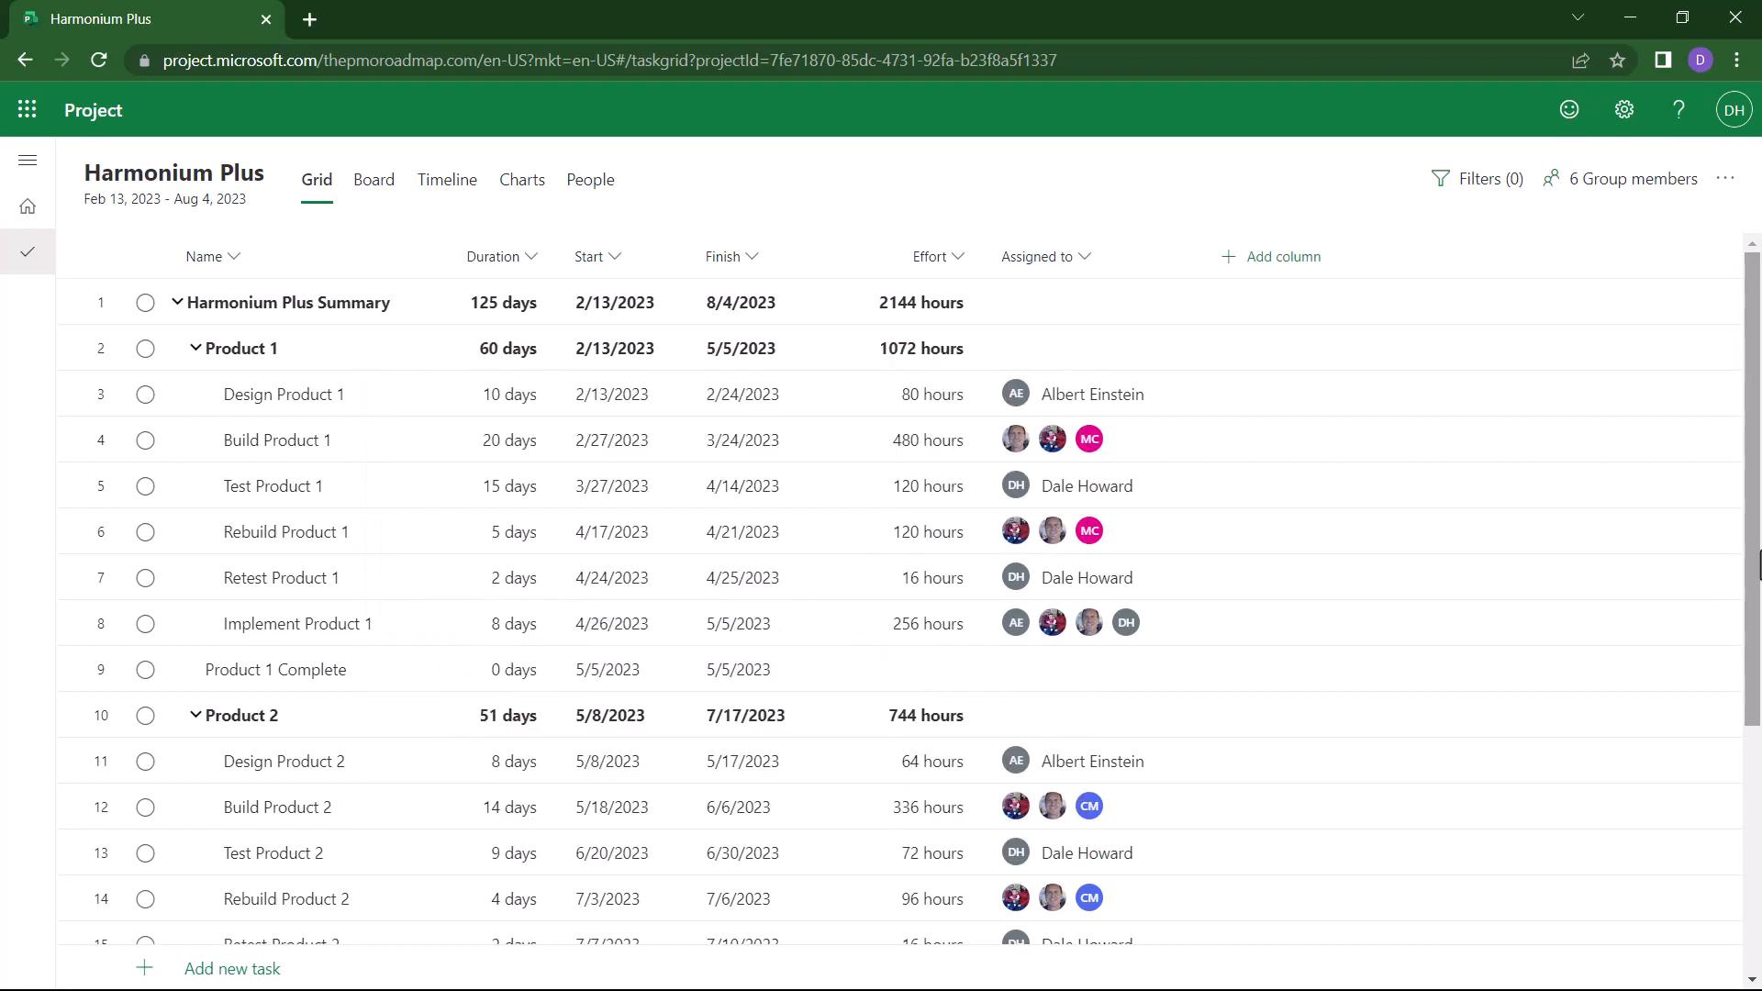
mouse_move(590, 180)
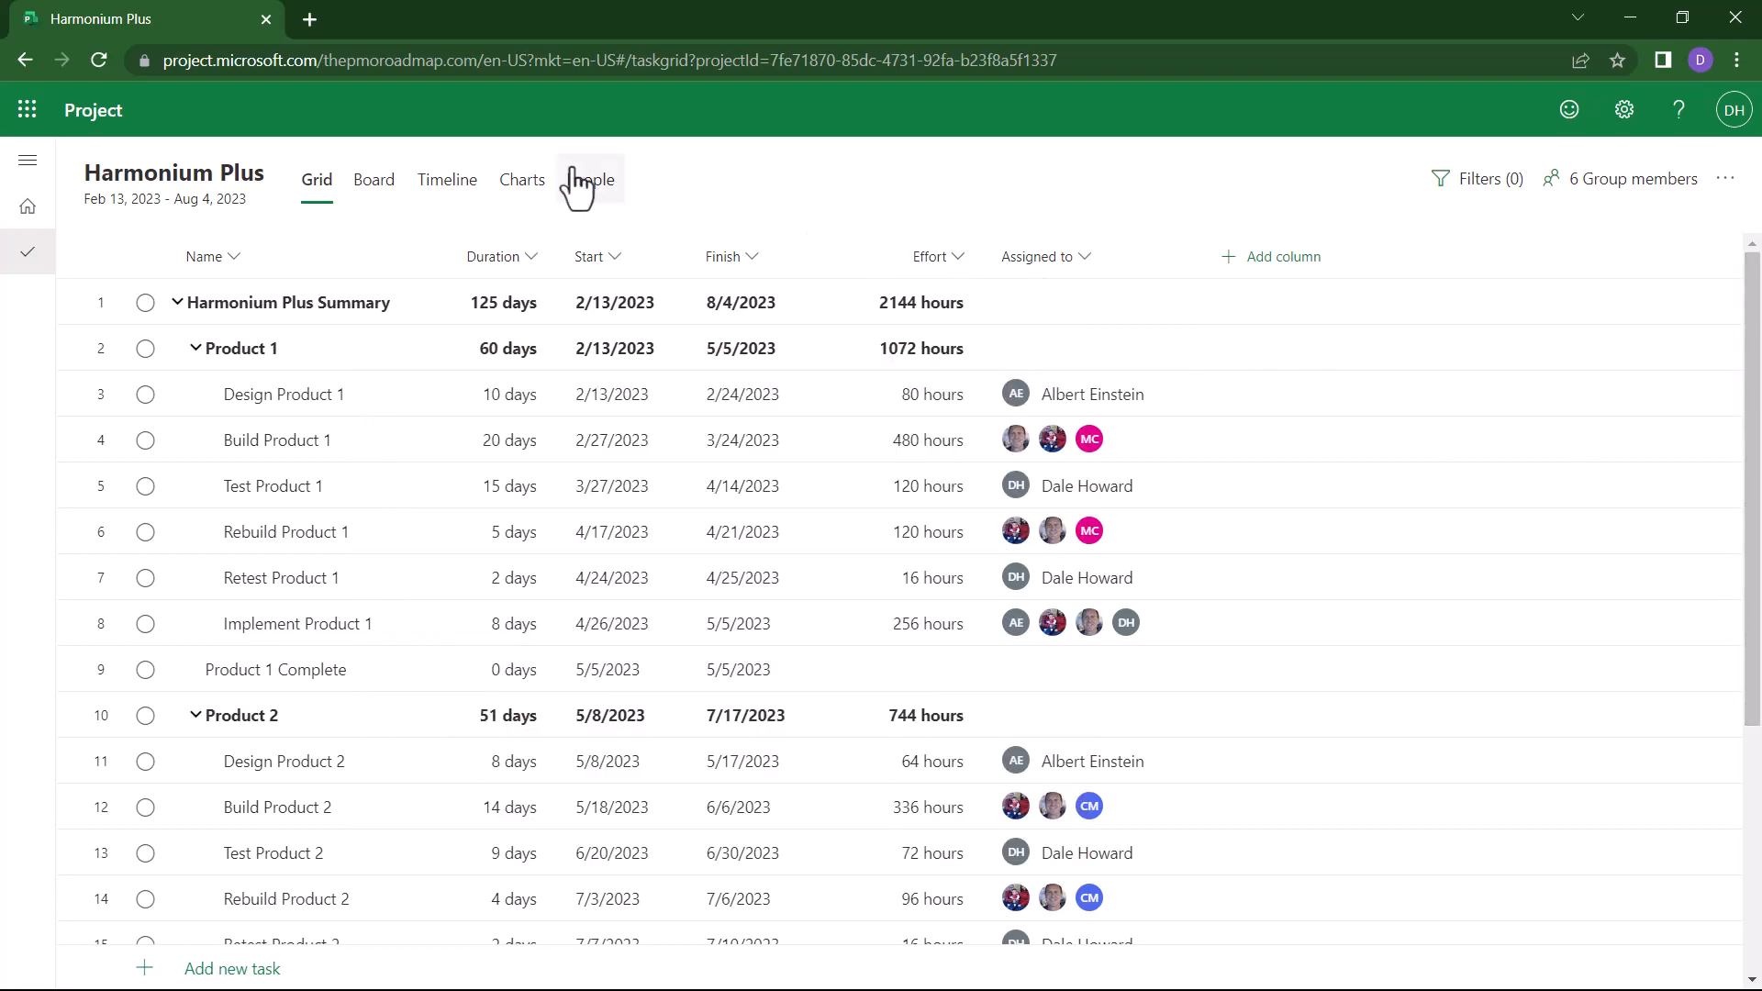
mouse_move(446, 180)
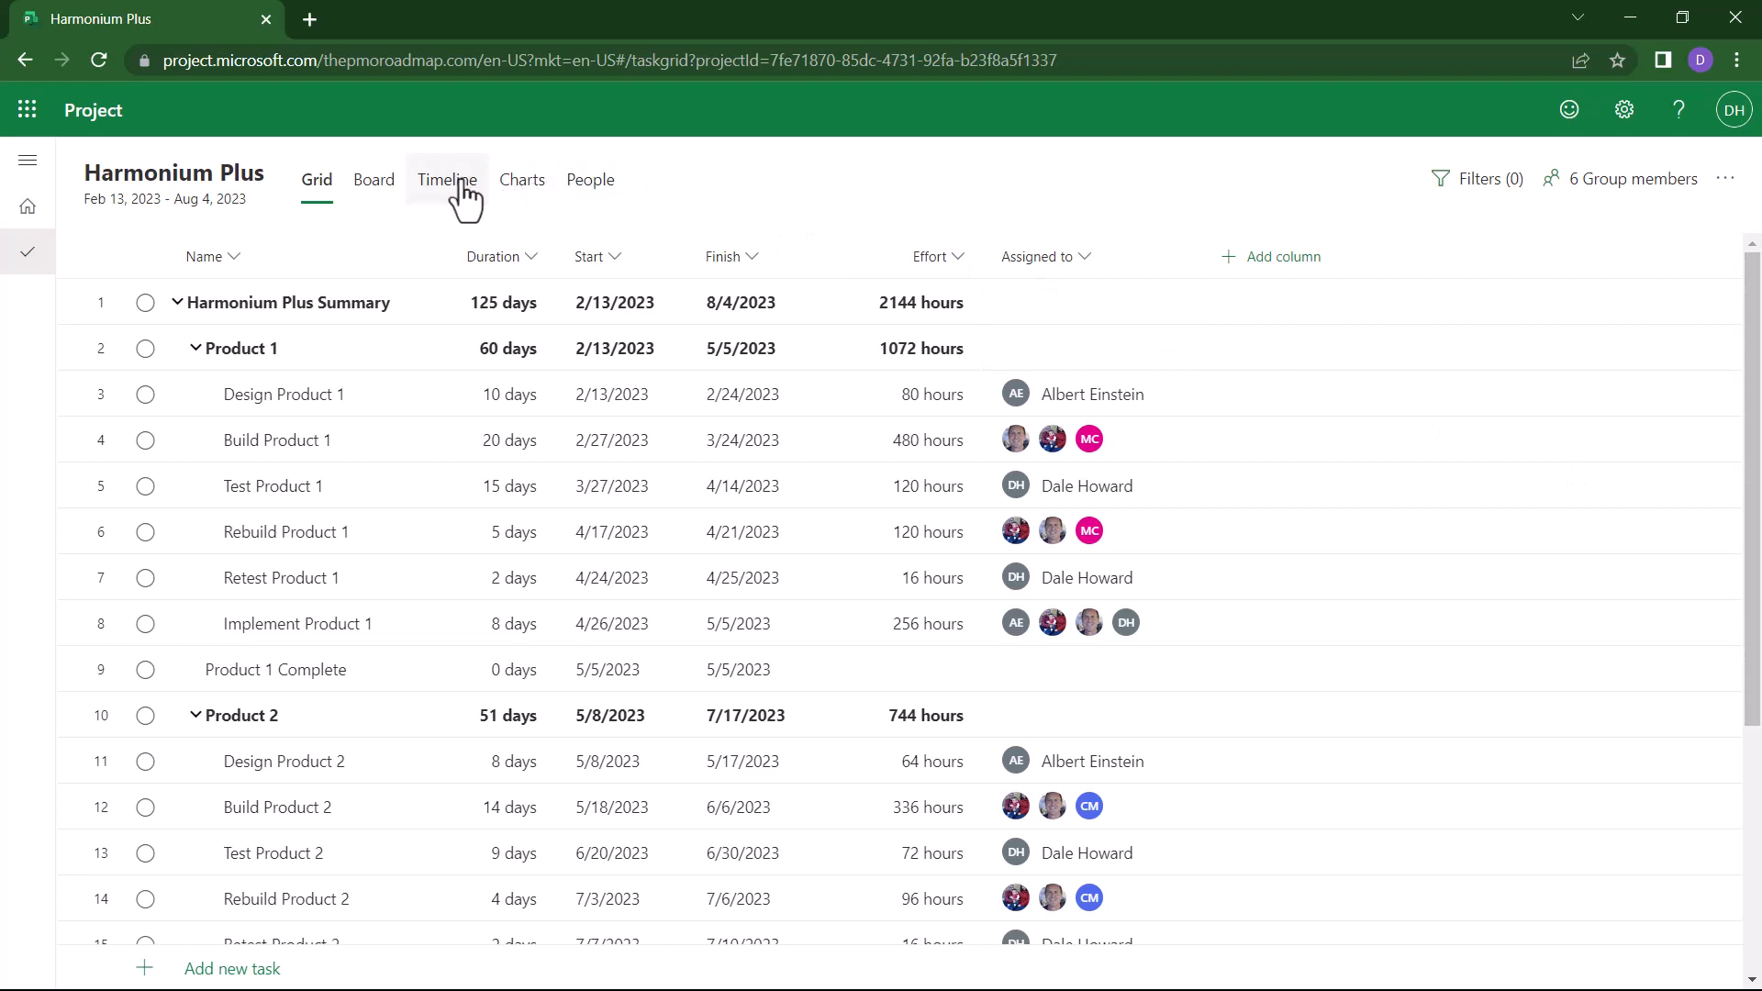
Step: Show the timeline and scroll it to the full February 13 – August 4 span
click(446, 180)
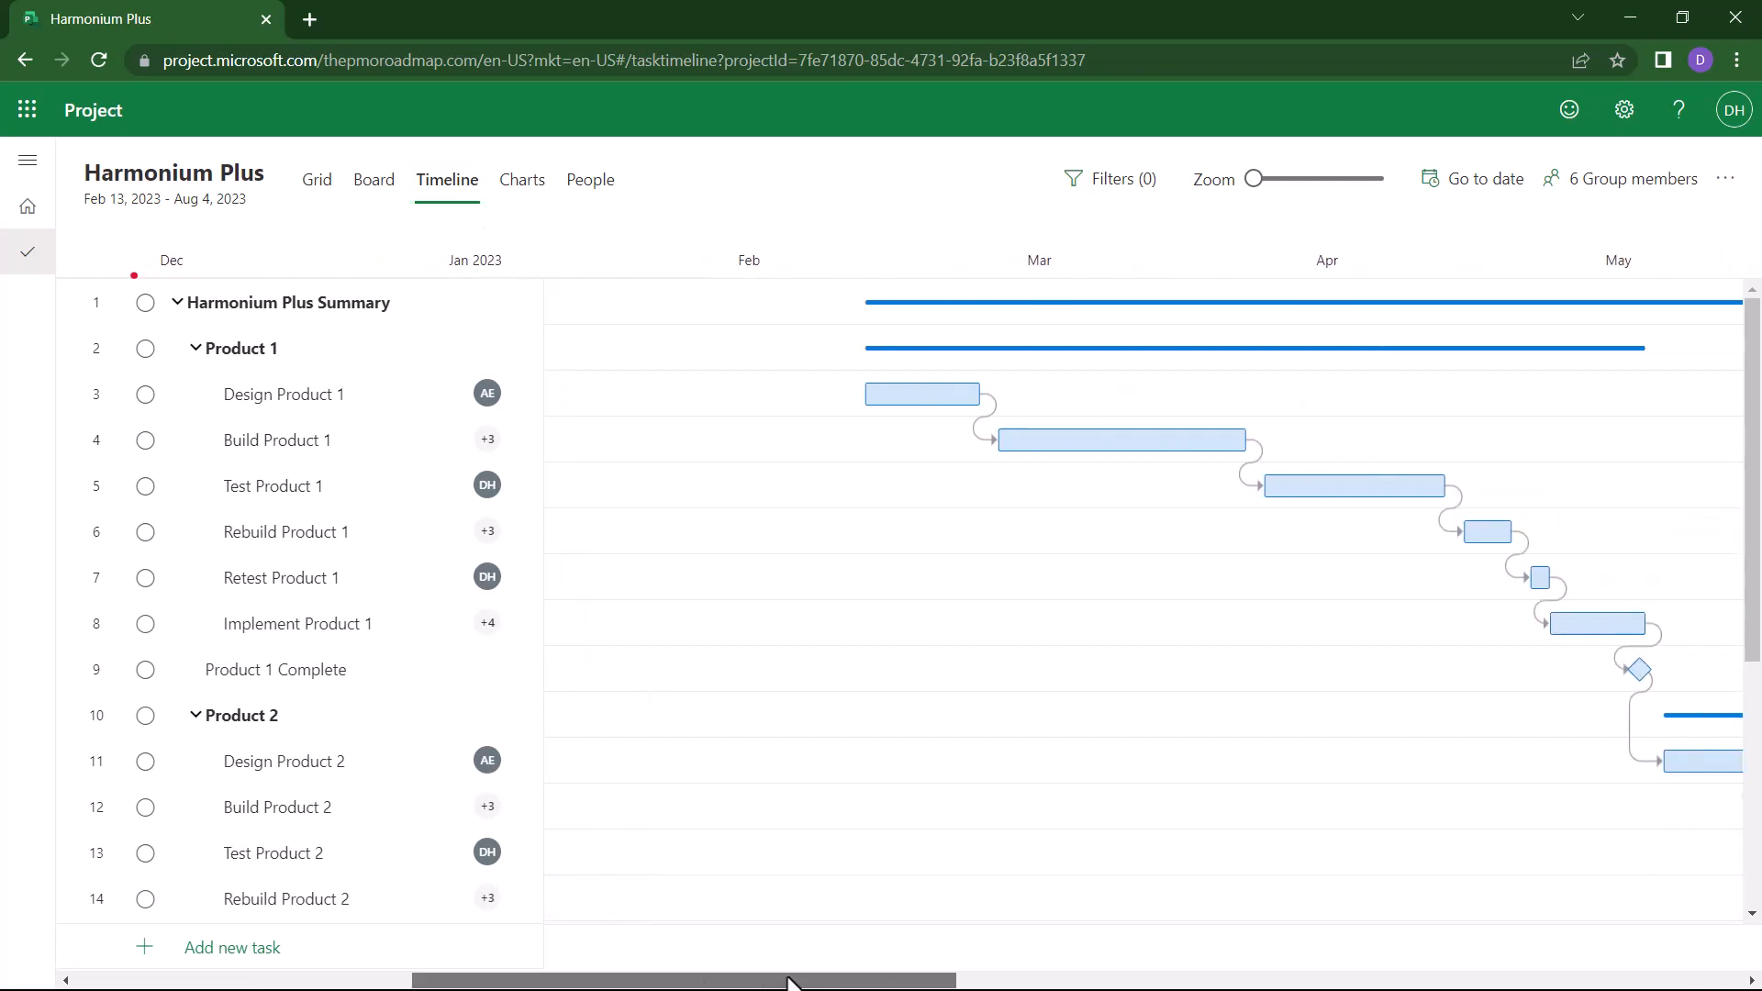
drag(787, 980, 855, 980)
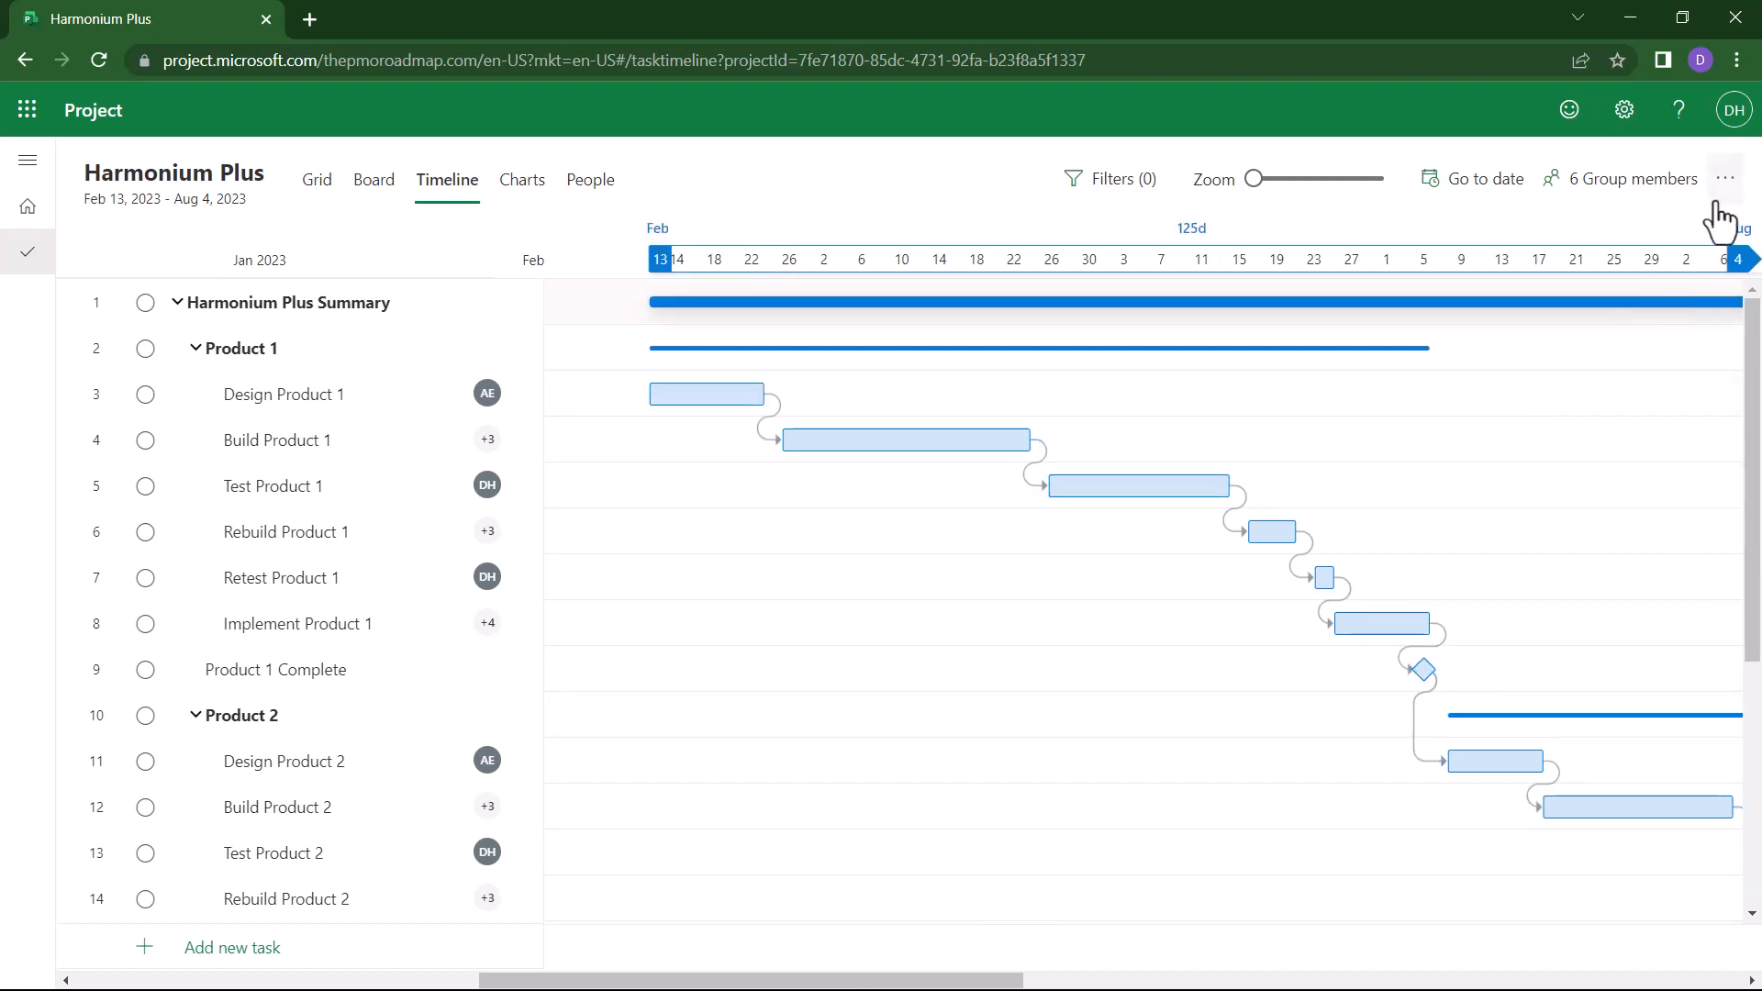
mouse_move(1726, 177)
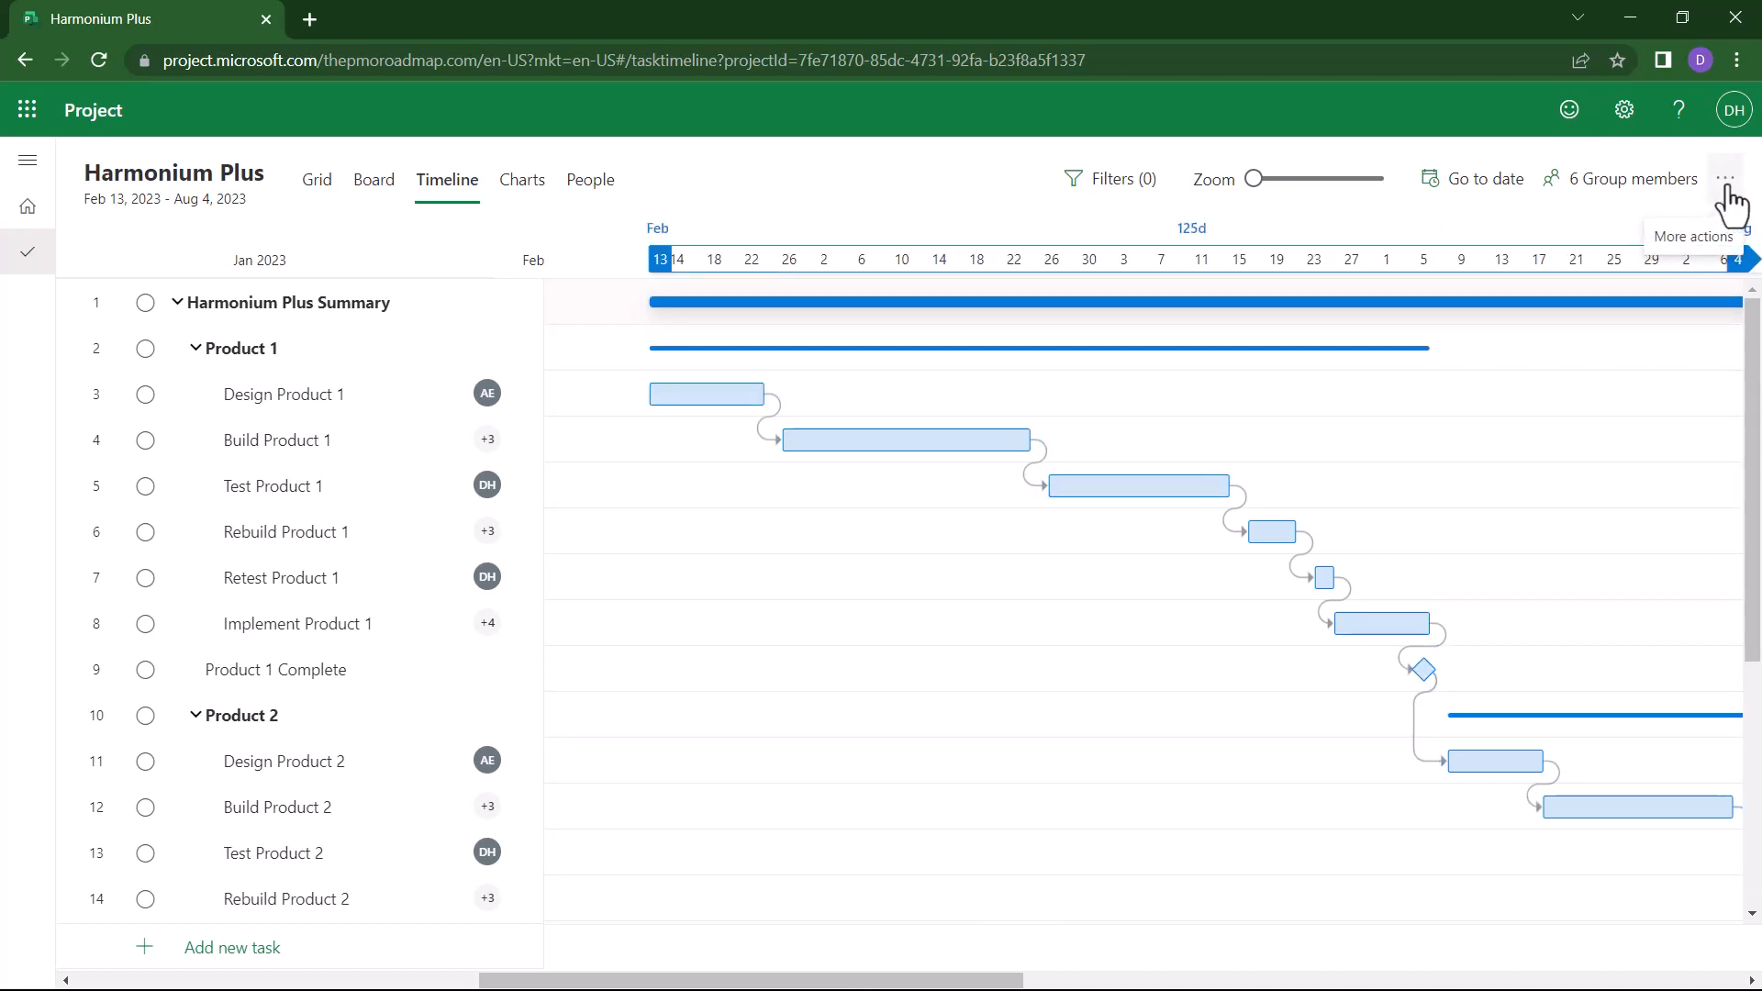
Step: Export the timeline from the More actions menu as Harmonium Plus.pdf
click(1729, 179)
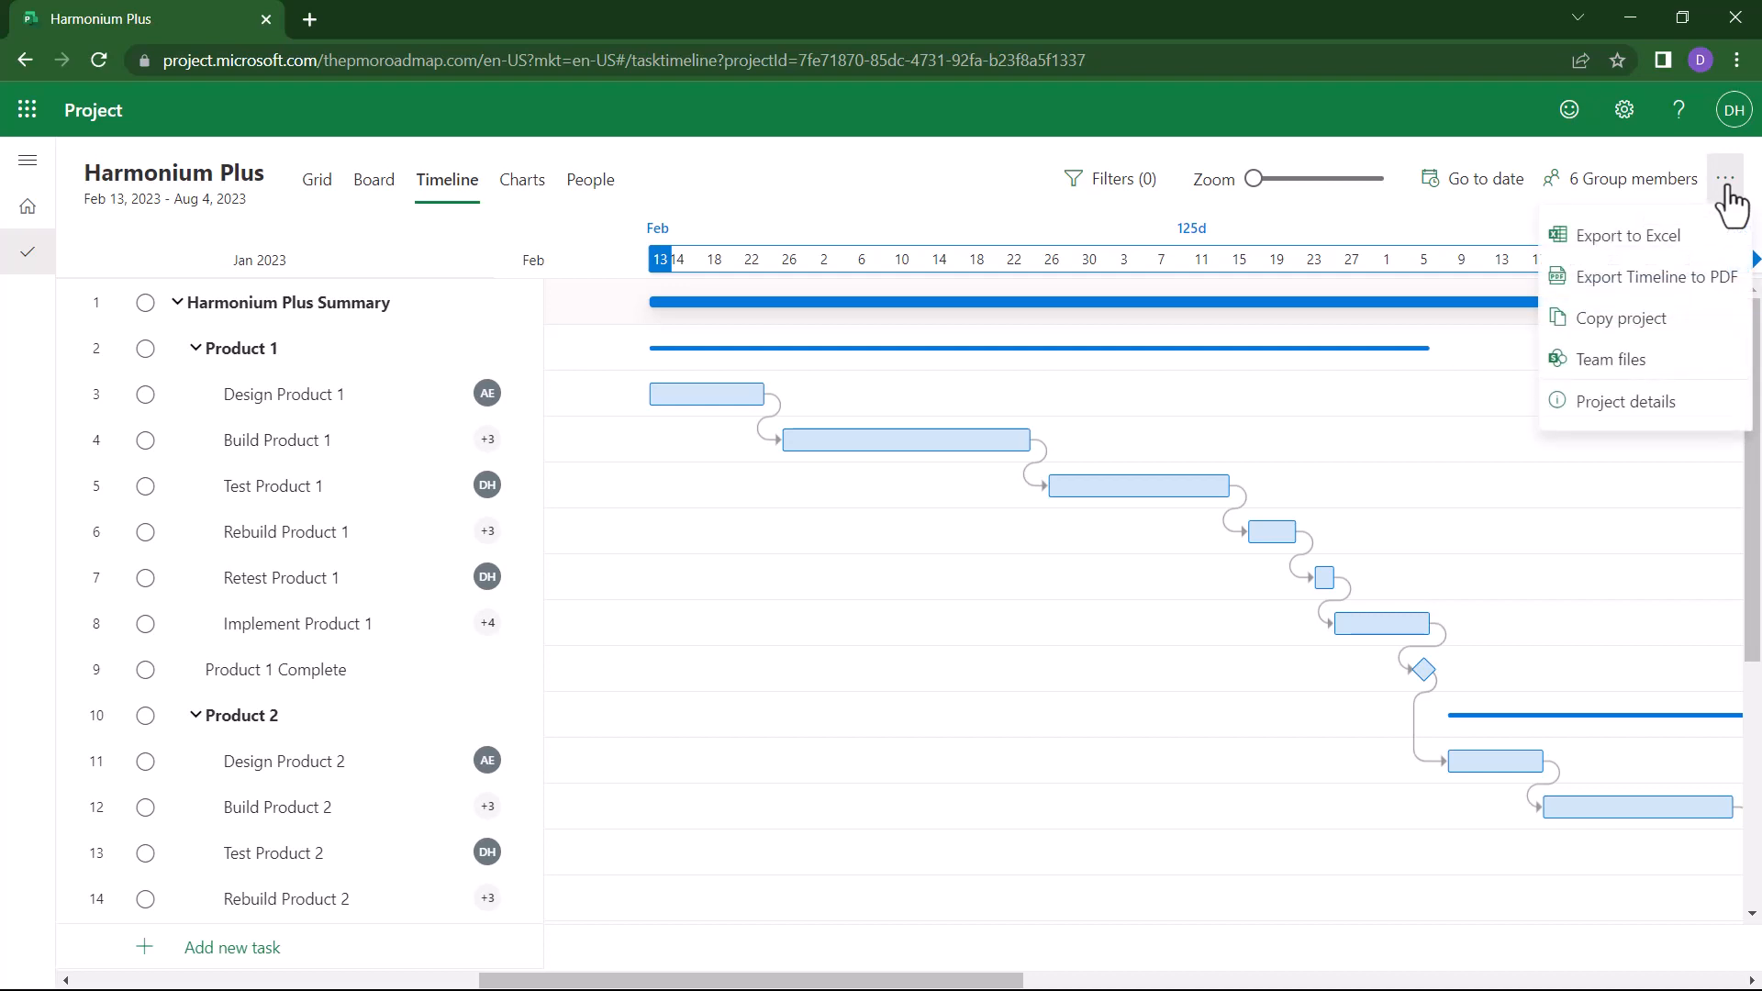
mouse_move(1656, 278)
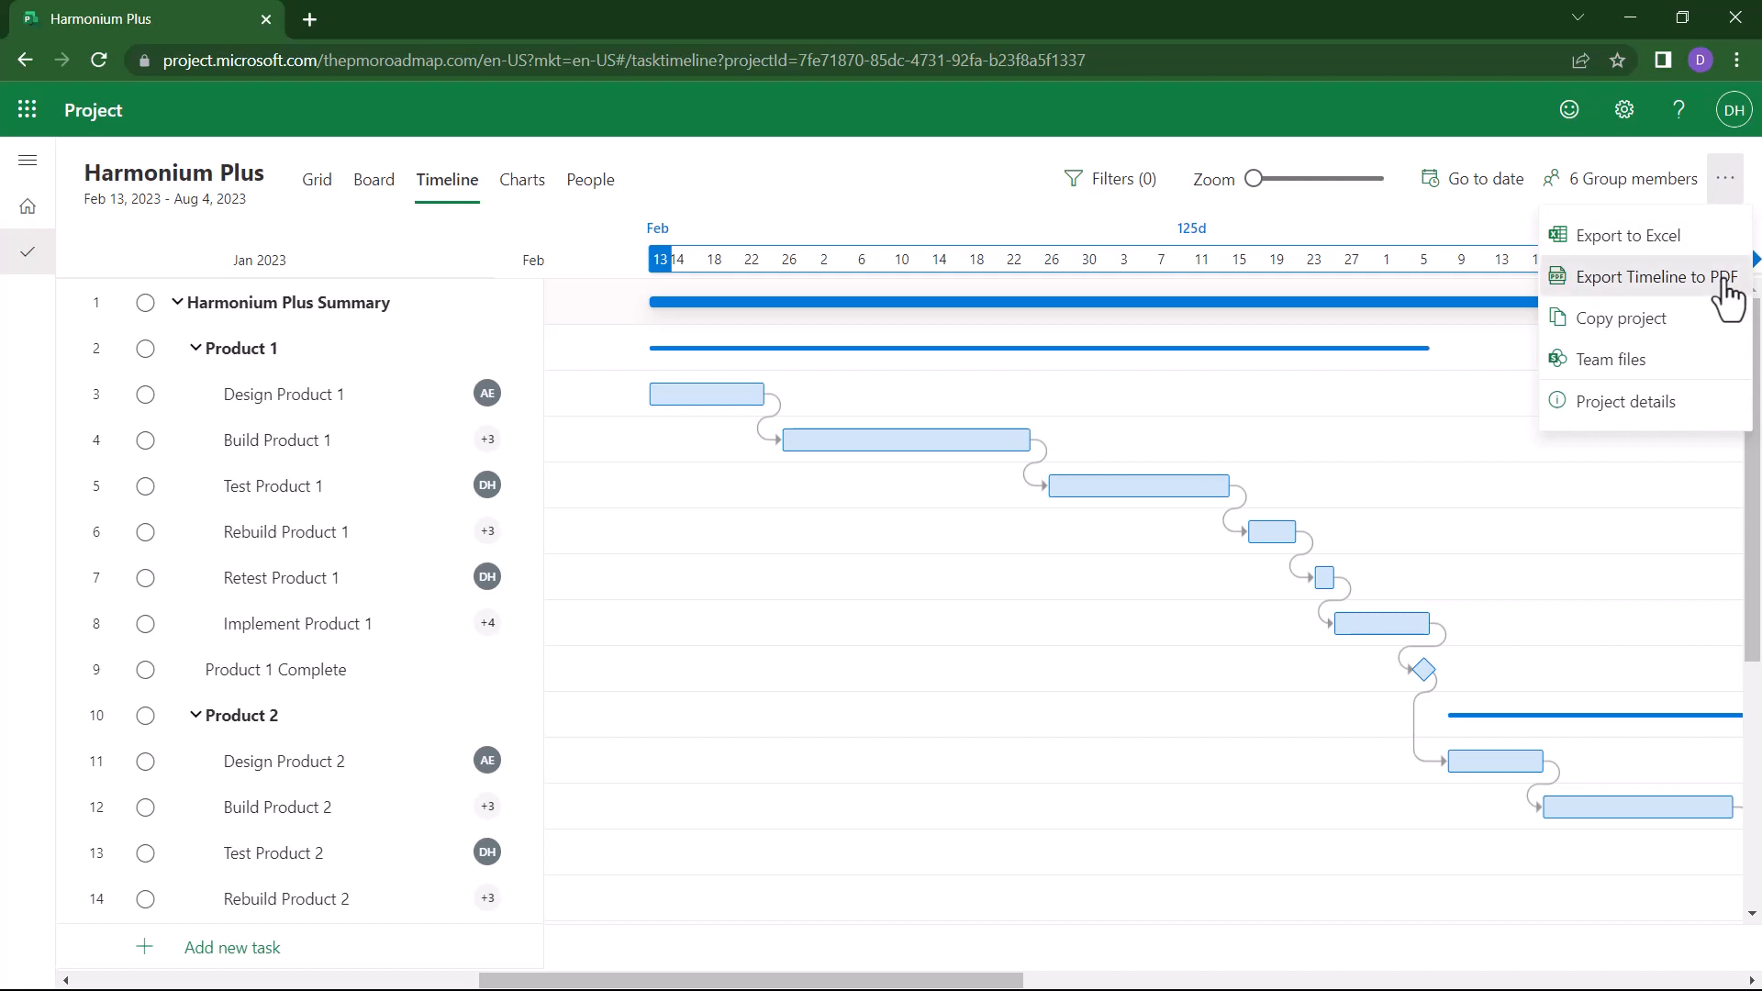
click(1650, 276)
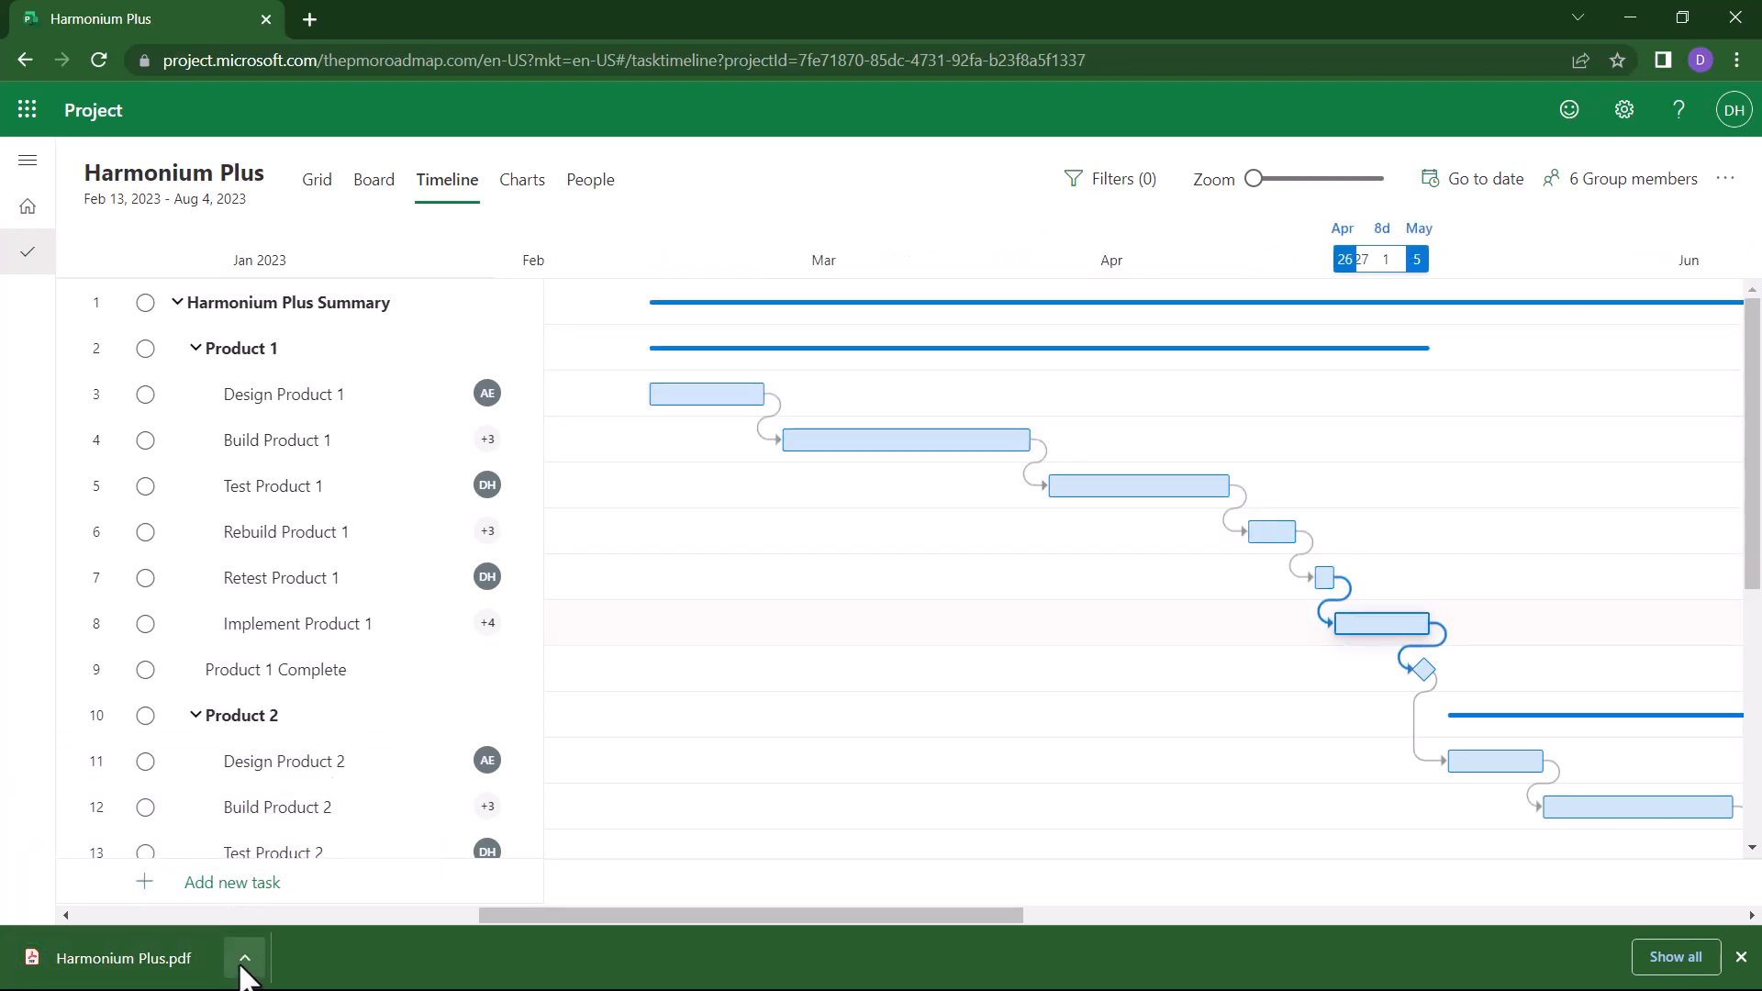
Step: Open the downloaded Harmonium Plus.pdf from Chrome's download bar
click(244, 958)
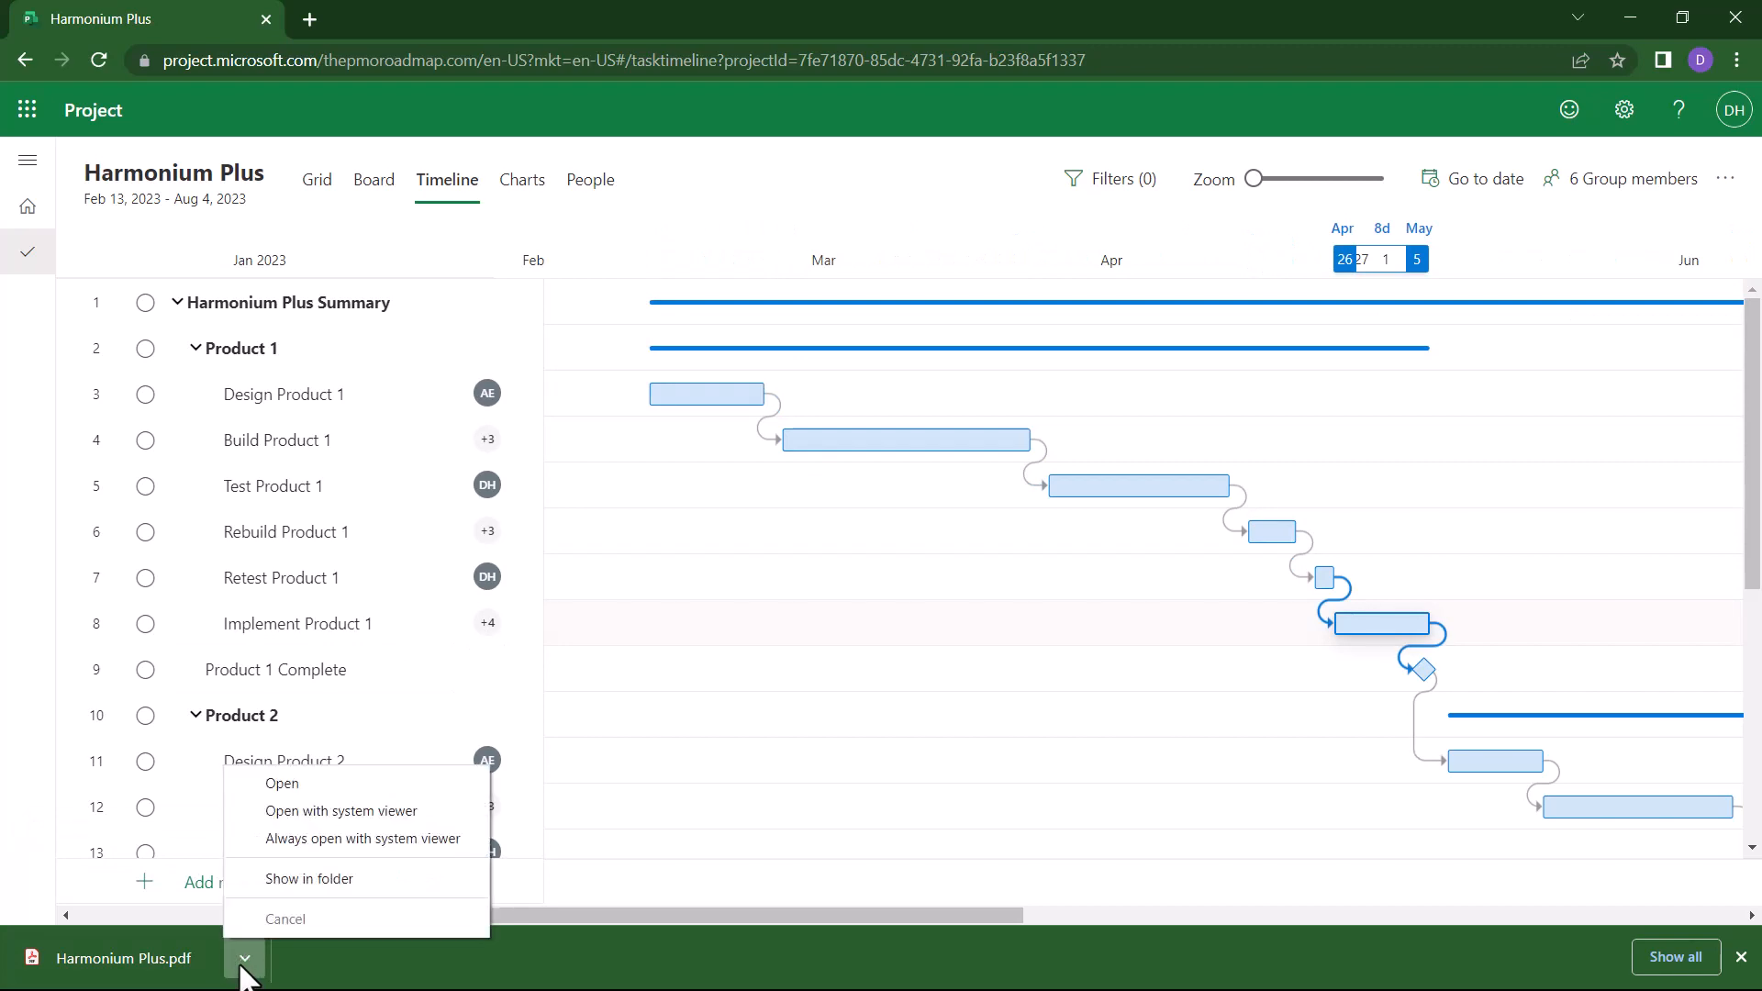
mouse_move(281, 783)
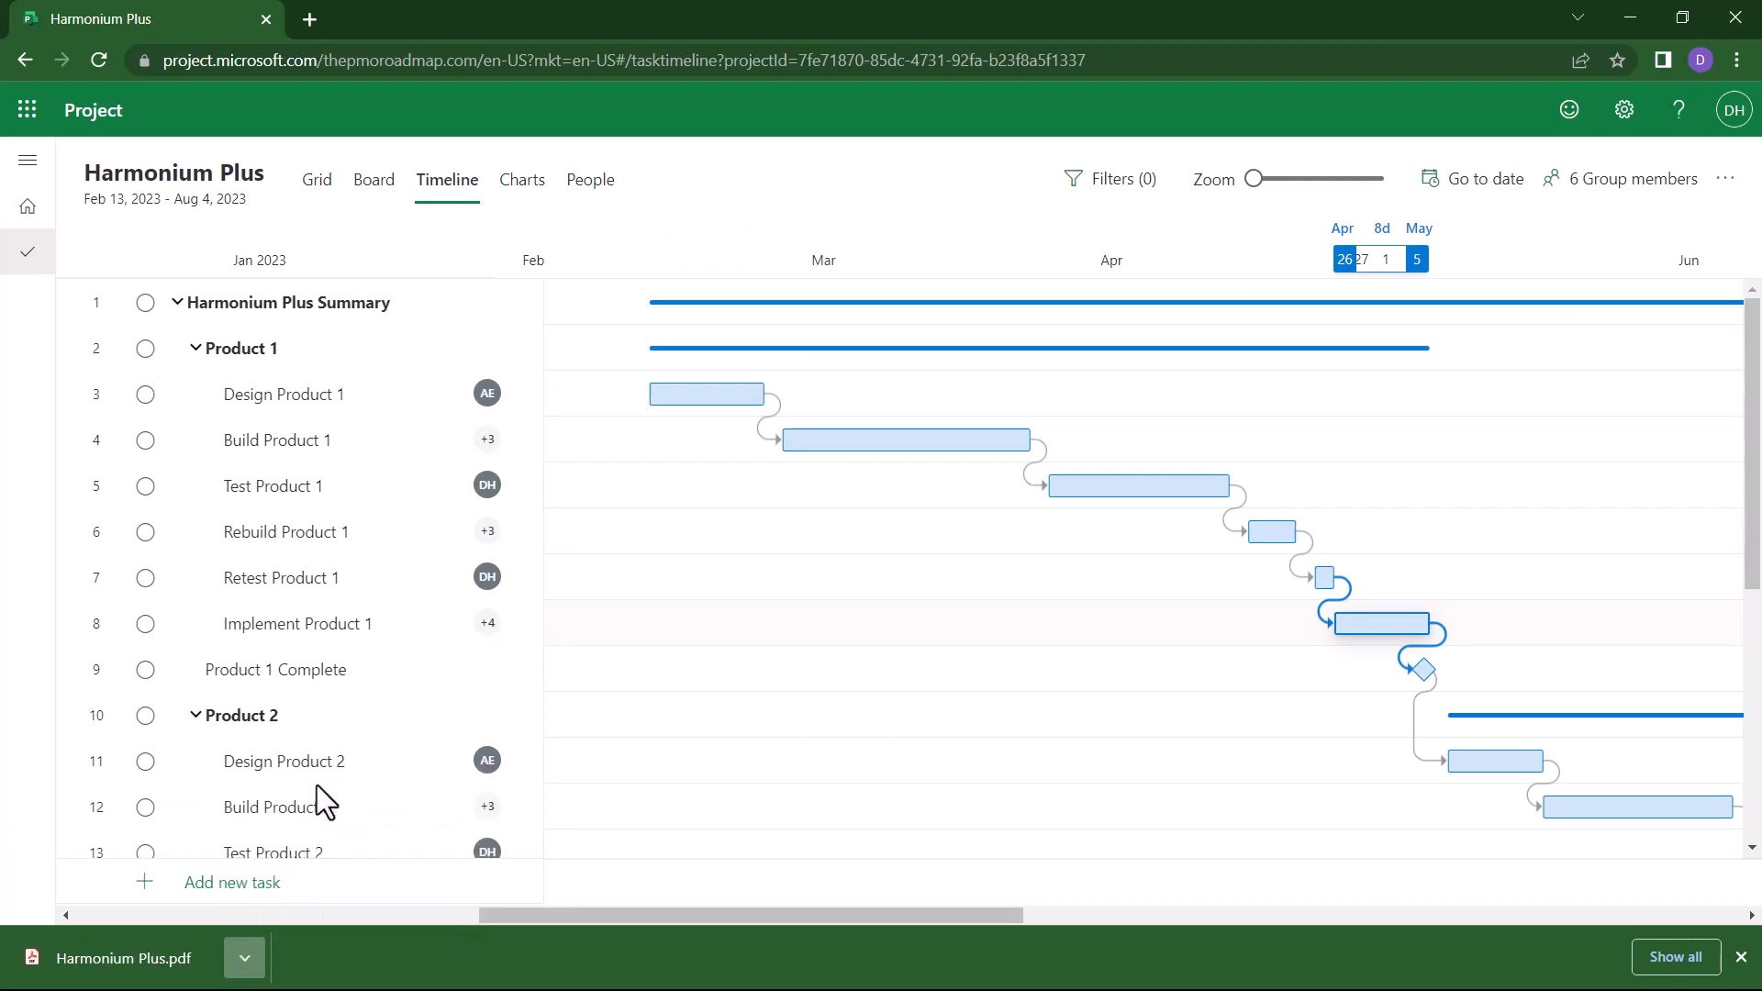
click(124, 957)
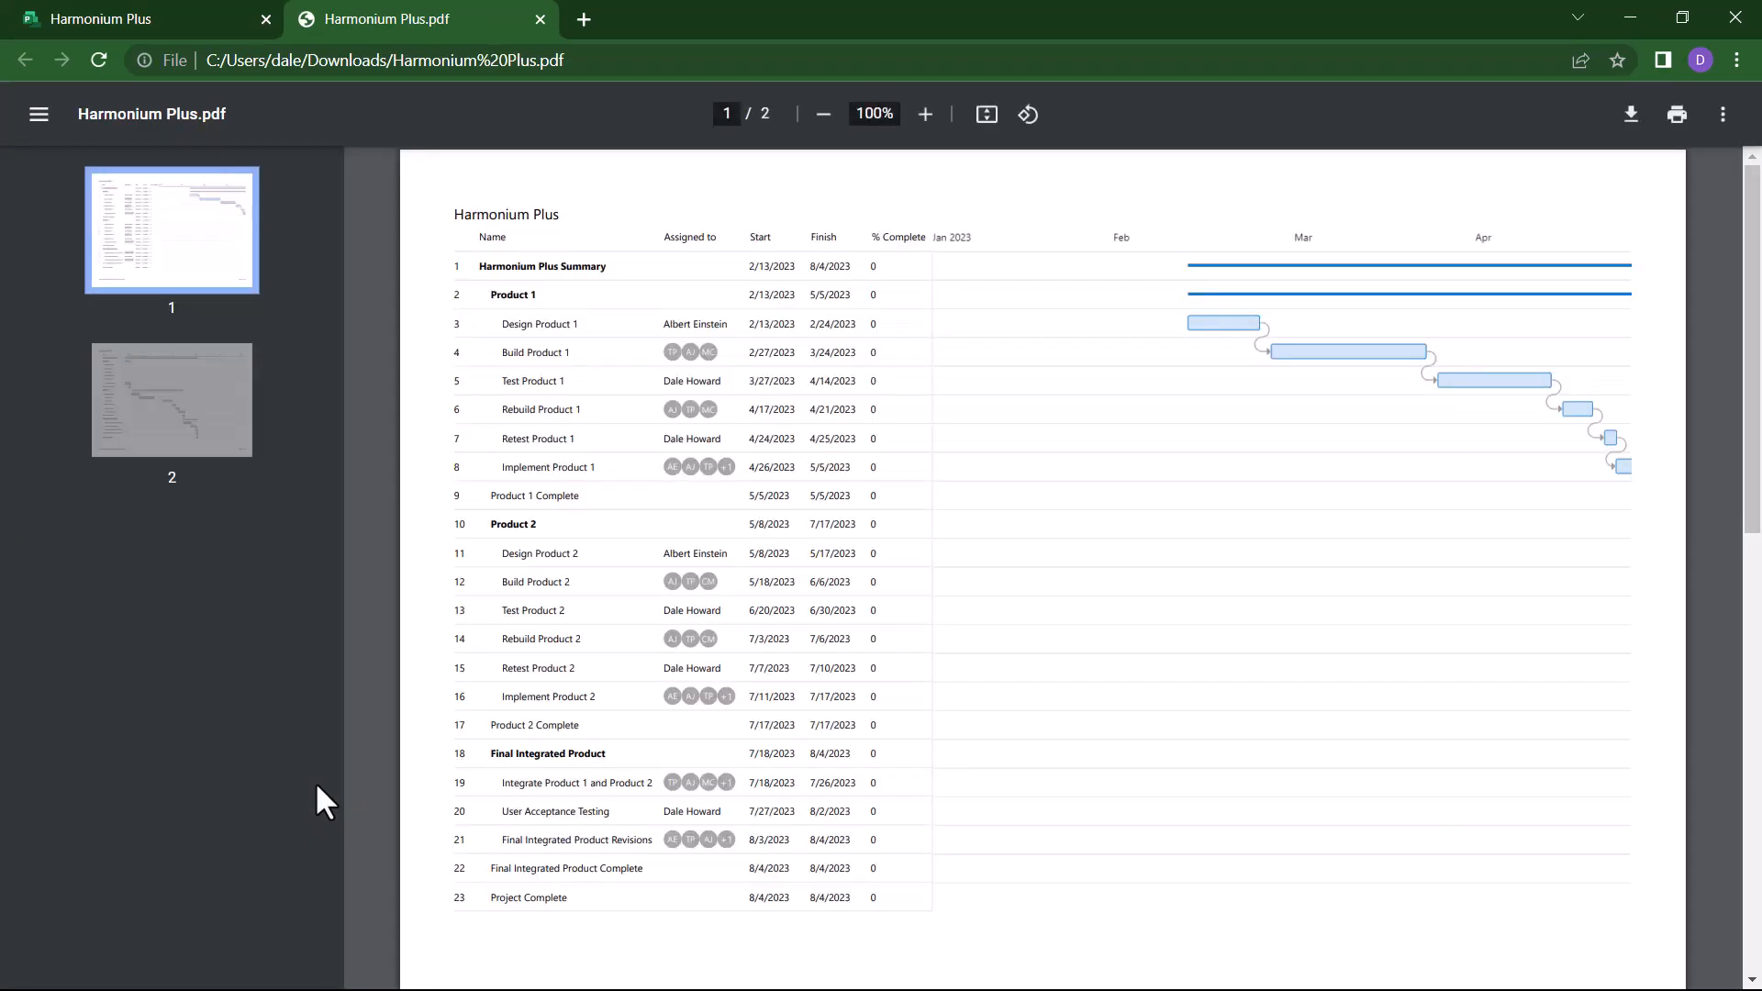